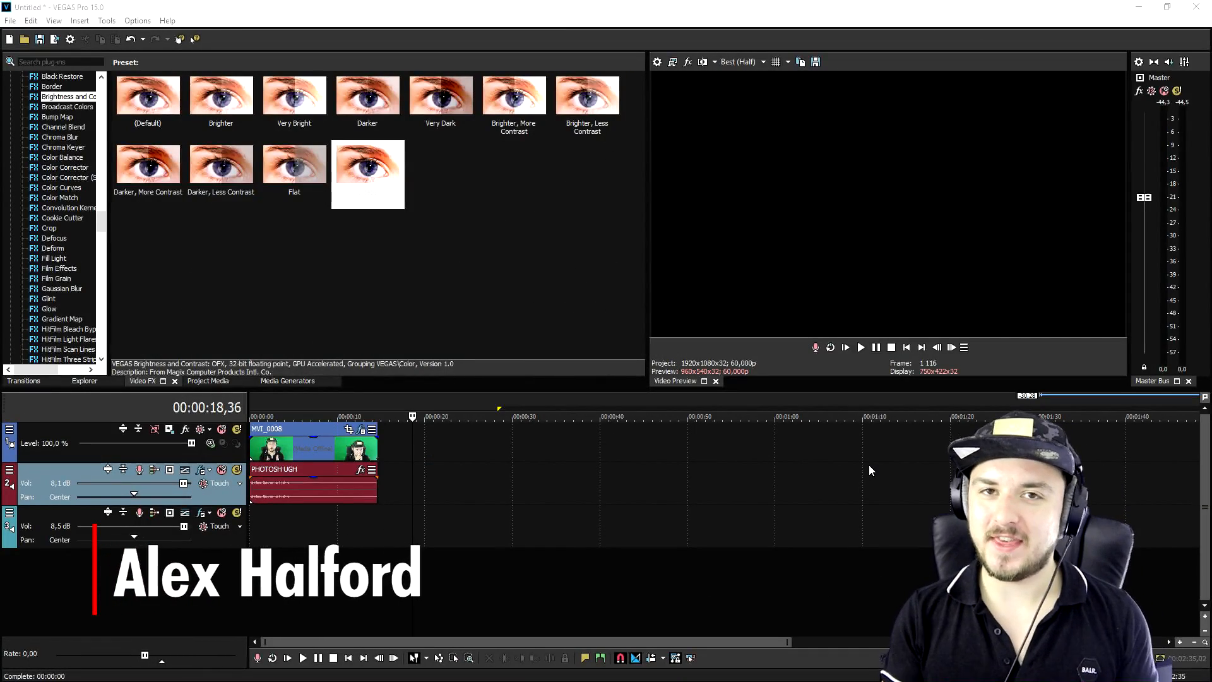
{"action": "mouse_move", "coordinate": [975, 356]}
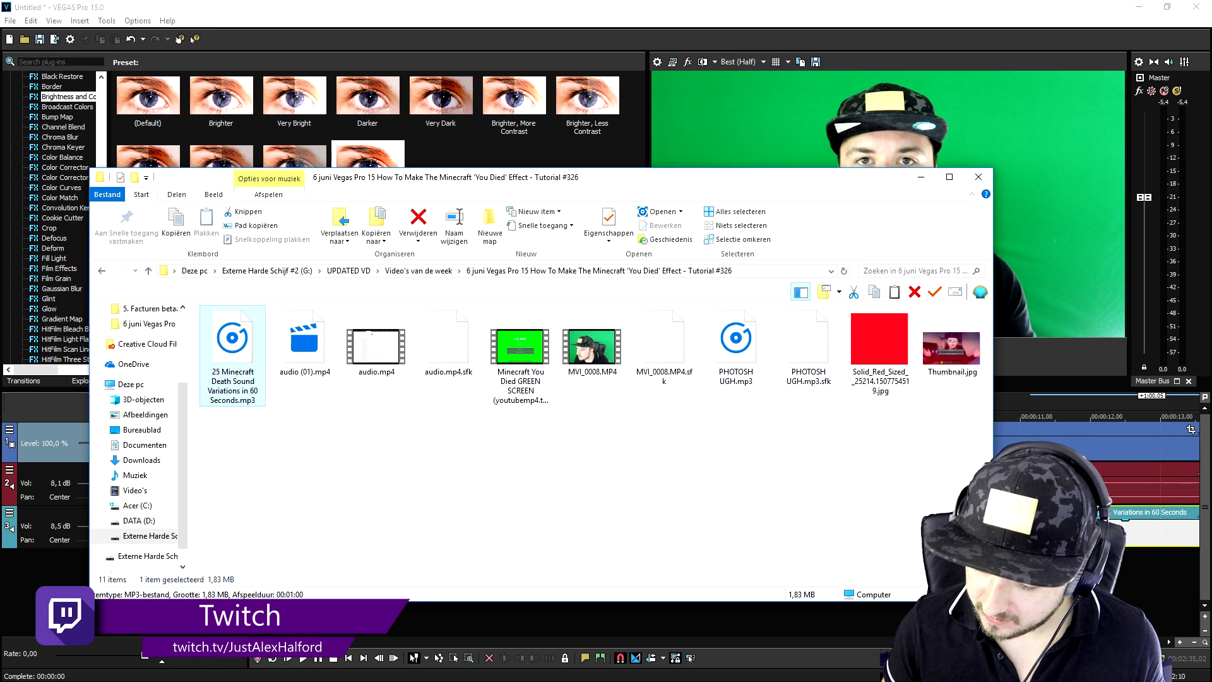
Step: Drag the green-screen 'You died' clip from the tutorial folder onto the timeline after the webcam clip
{"action": "left_click", "coordinate": [976, 176]}
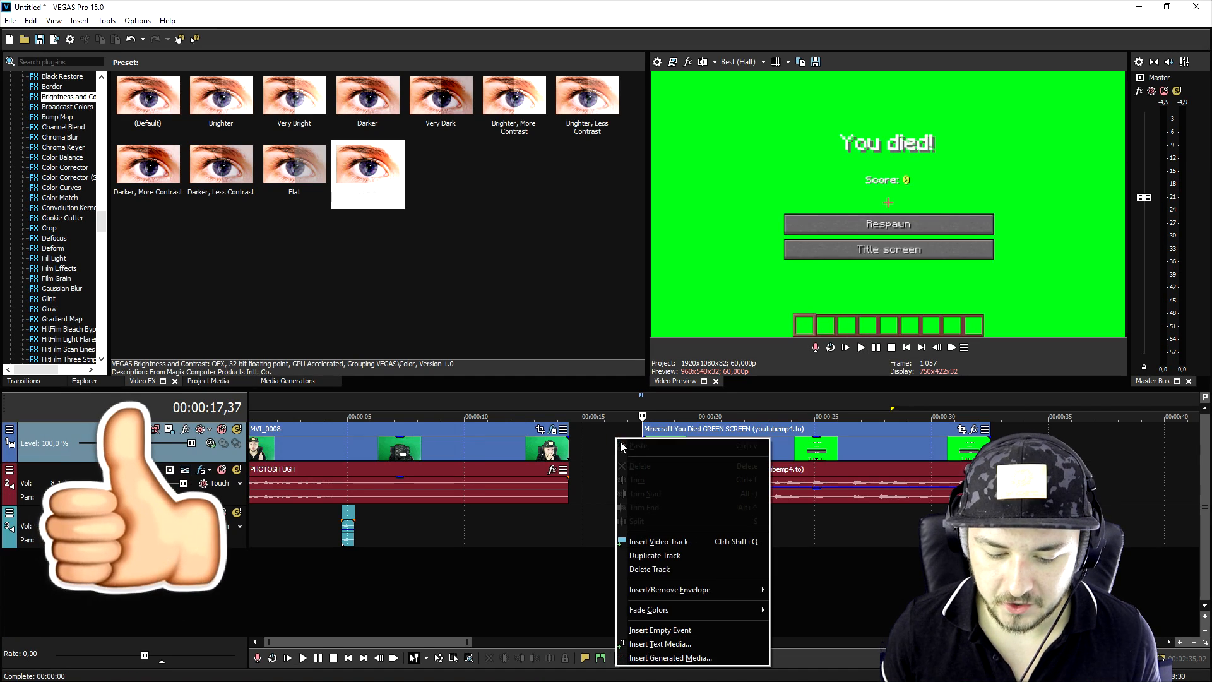
Step: Insert a new top video track for the green-screen 'You died' clip
{"action": "left_click", "coordinate": [658, 541]}
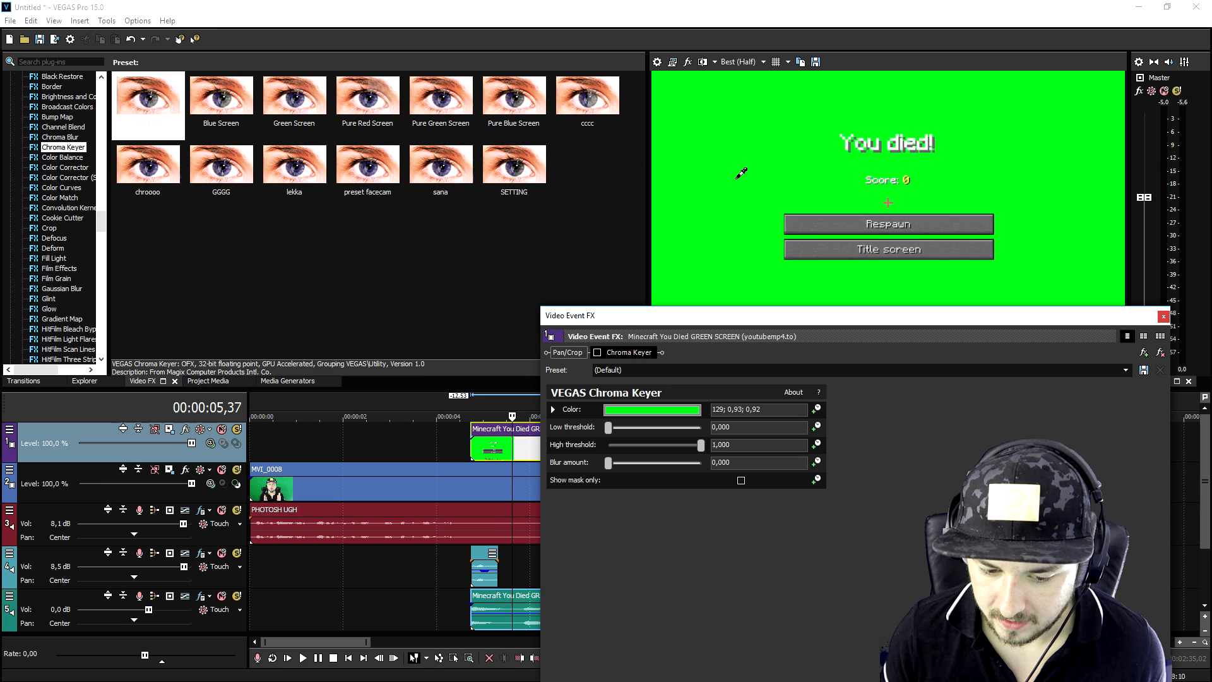
Step: Key out the green background with the Chroma Keyer eyedropper, then close Video Event FX
{"action": "left_click", "coordinate": [596, 352]}
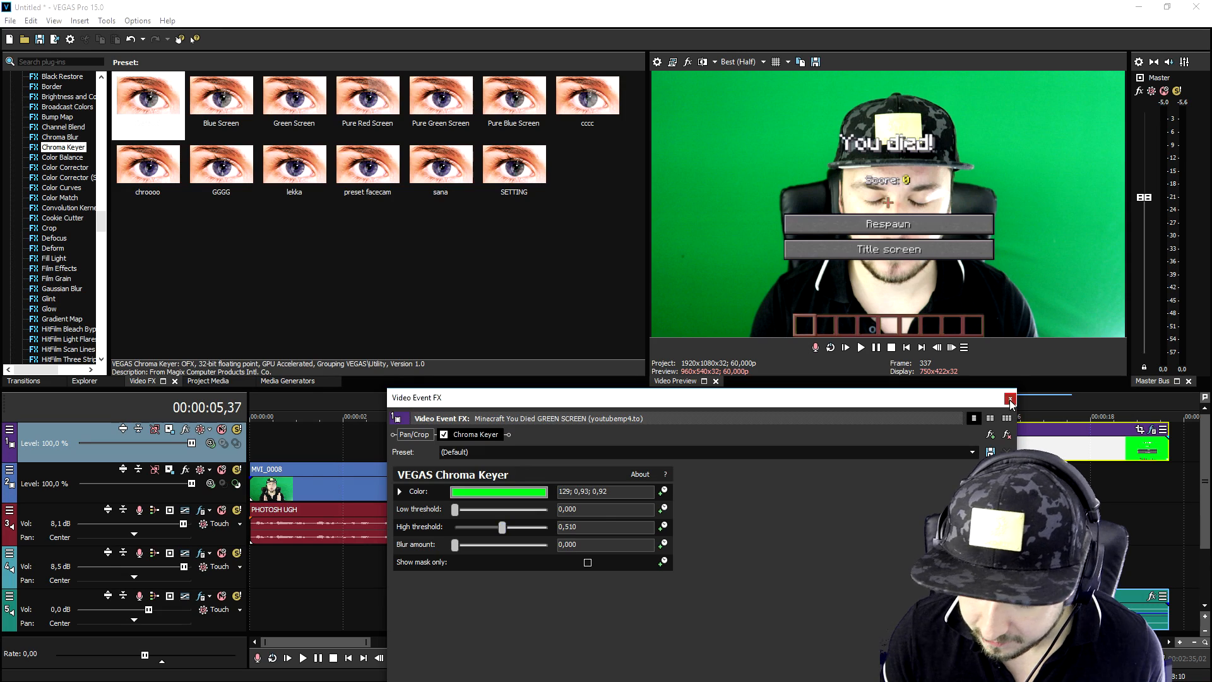
{"action": "left_click", "coordinate": [1009, 397]}
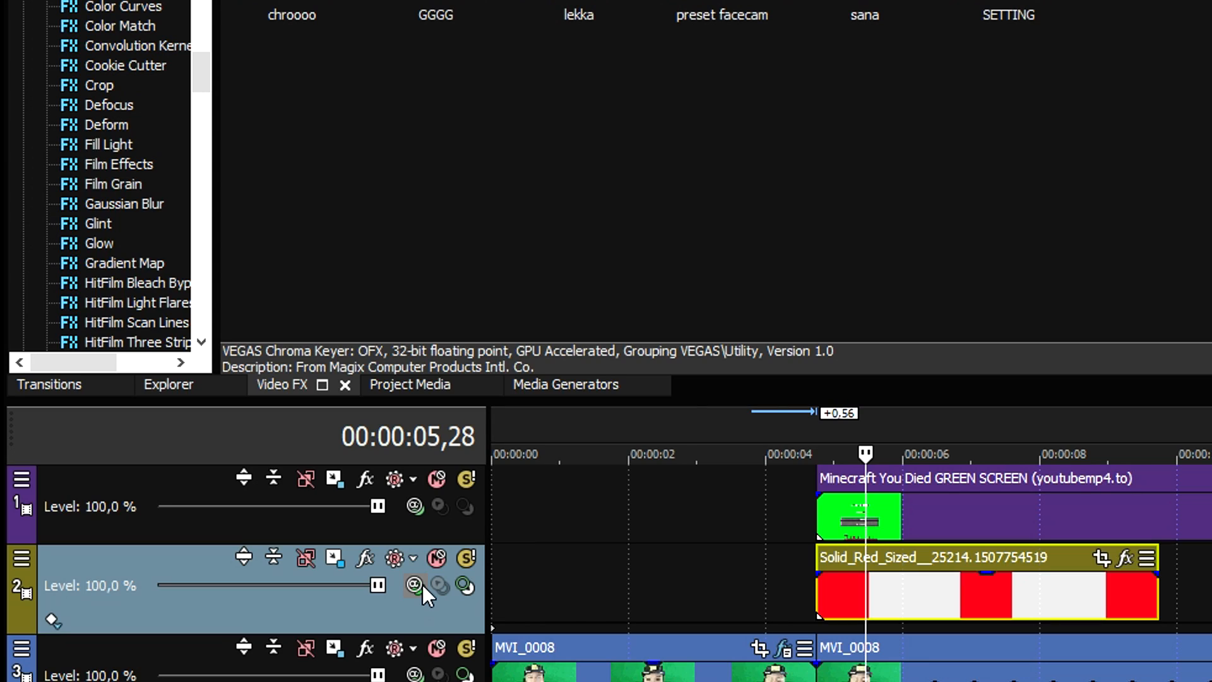
Step: Open the compositing mode options on the Solid_Red track header
{"action": "left_click", "coordinate": [414, 585]}
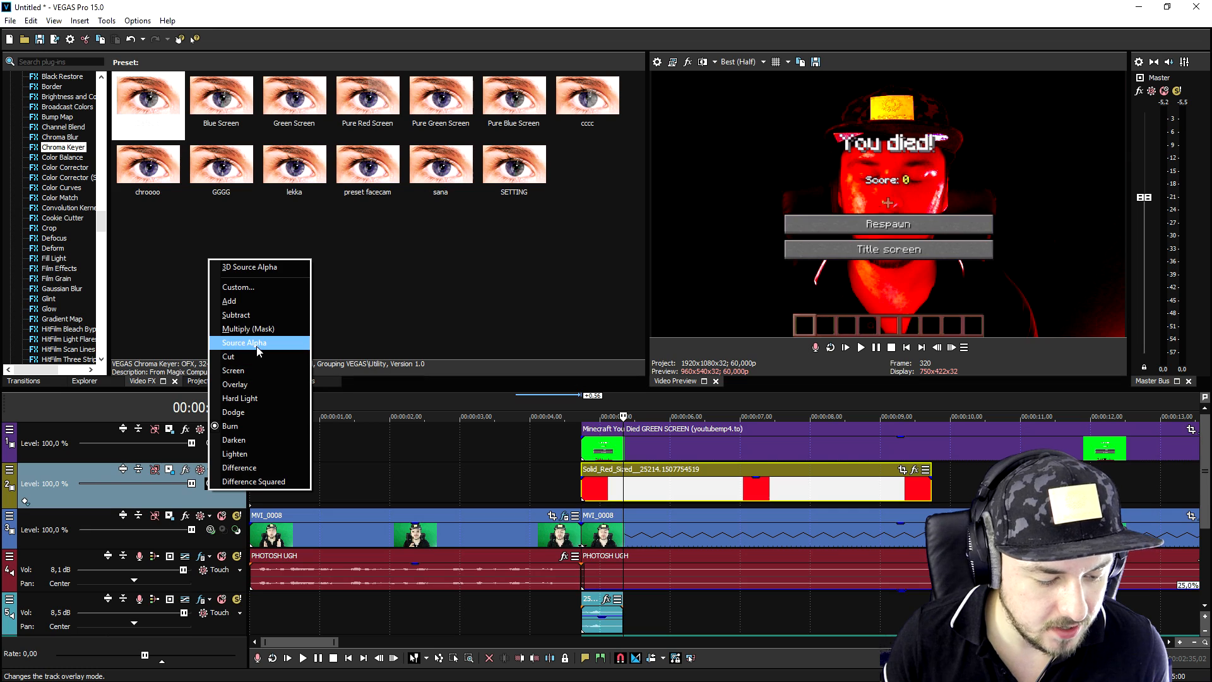
Step: Apply a blend mode from the compositing list to the red solid track
{"action": "left_click", "coordinate": [244, 342]}
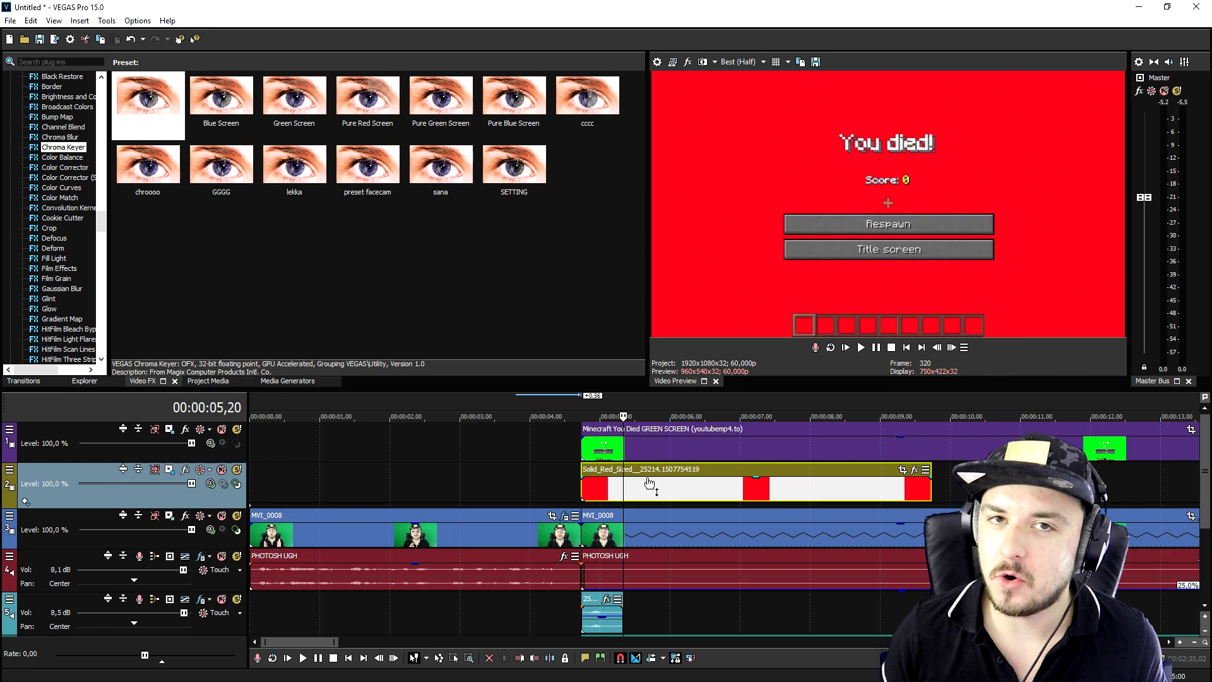